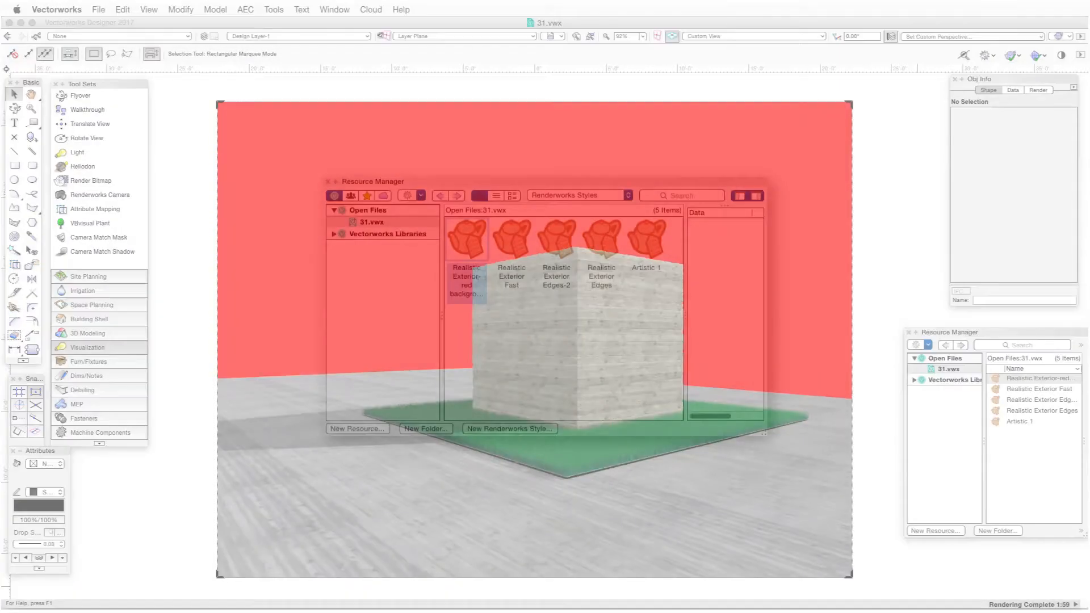
# Step: Review the Custom Renderworks Options and close them unchanged
pyautogui.click(466, 239)
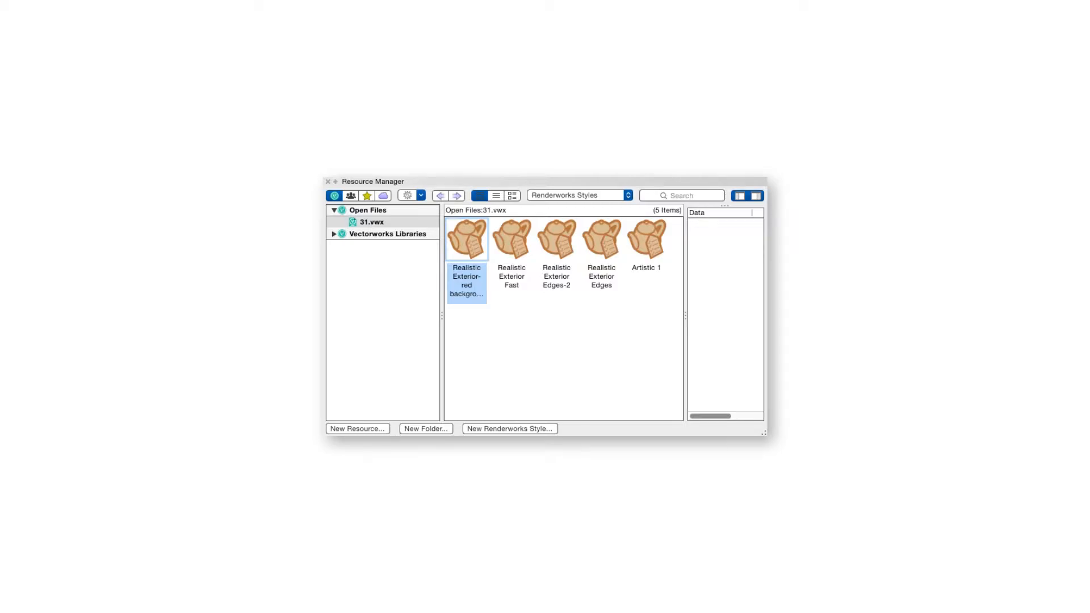
pyautogui.click(147, 6)
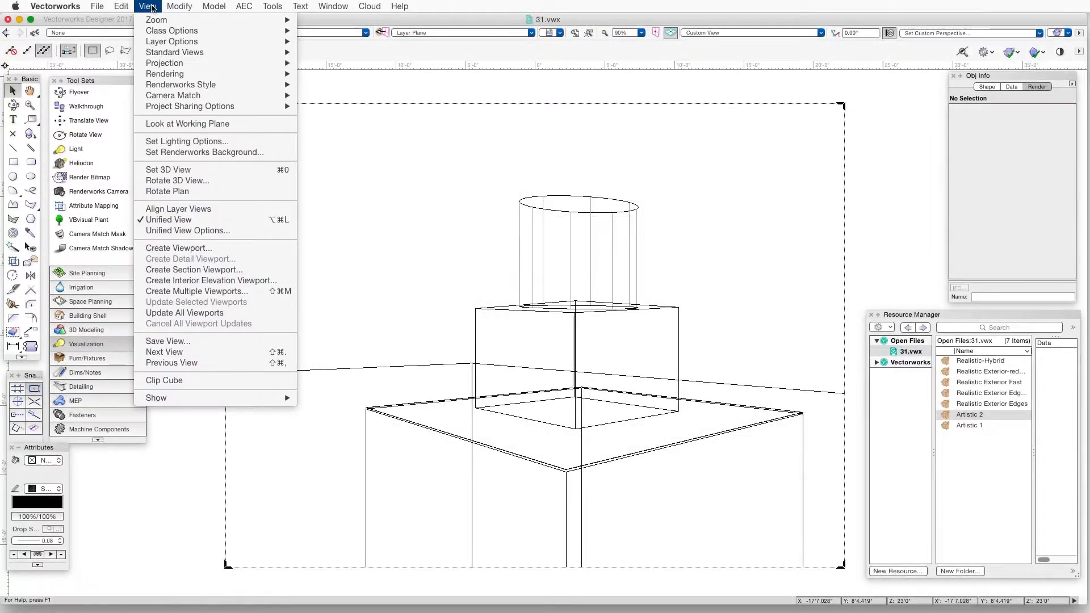
pyautogui.moveTo(164, 74)
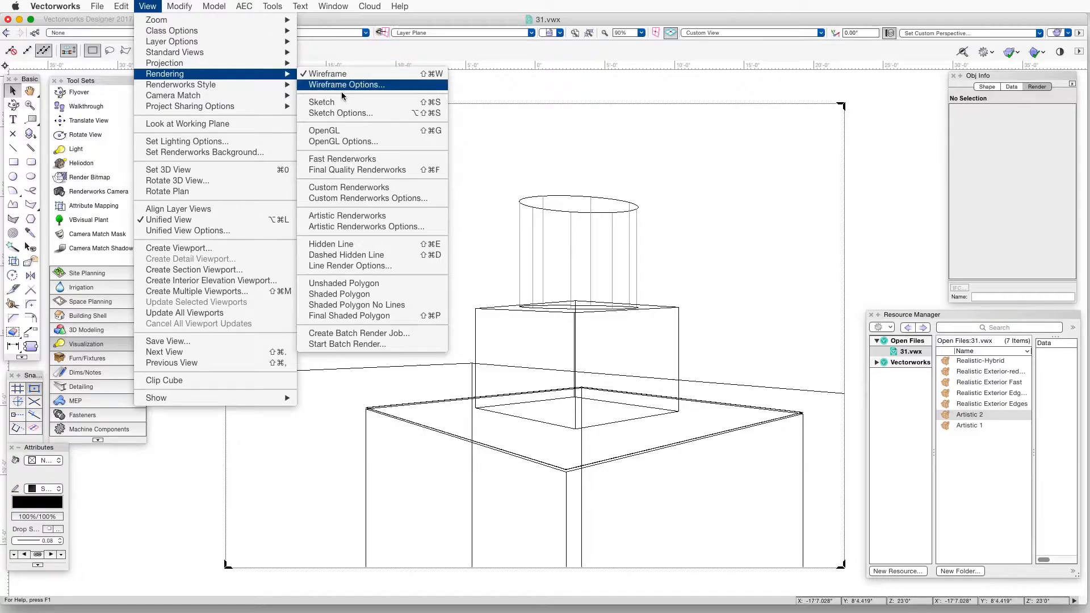
pyautogui.click(372, 198)
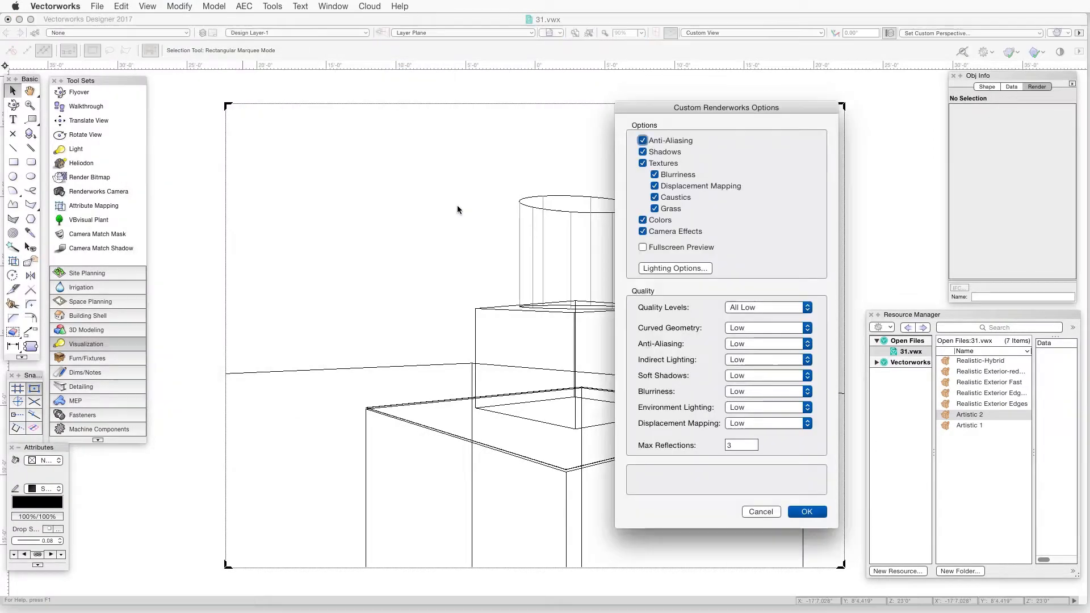
pyautogui.click(806, 511)
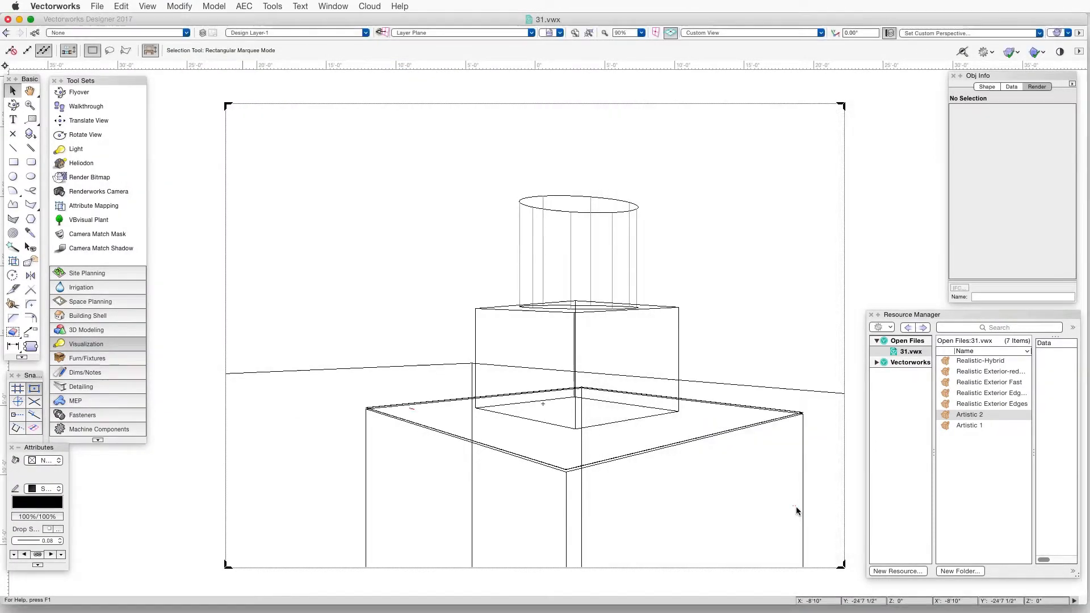
# Step: Set the Artistic Renderworks Options style to Hatch and confirm
pyautogui.click(146, 6)
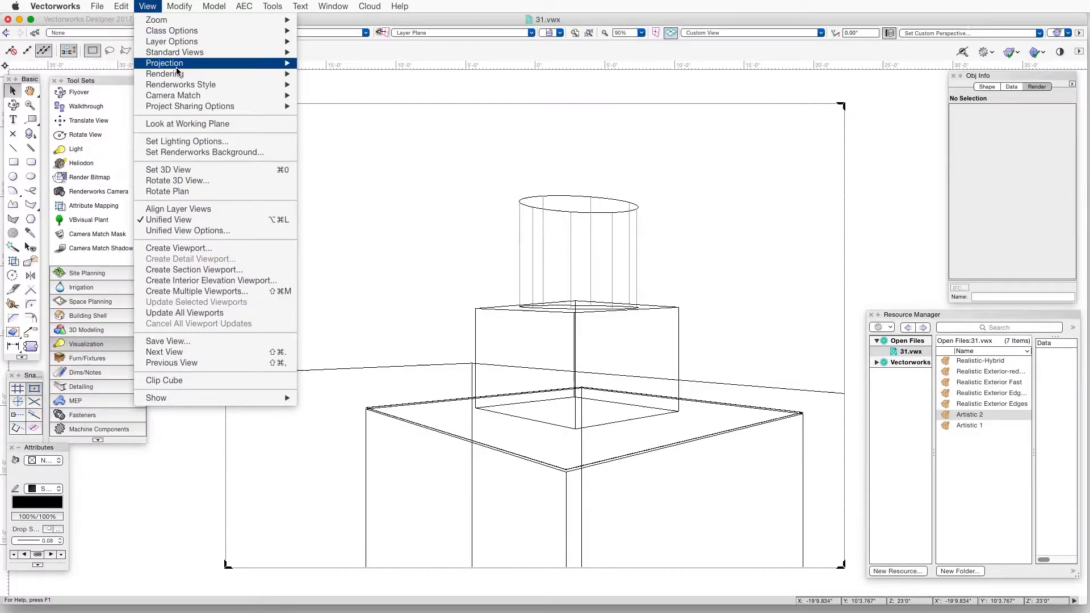
pyautogui.moveTo(165, 74)
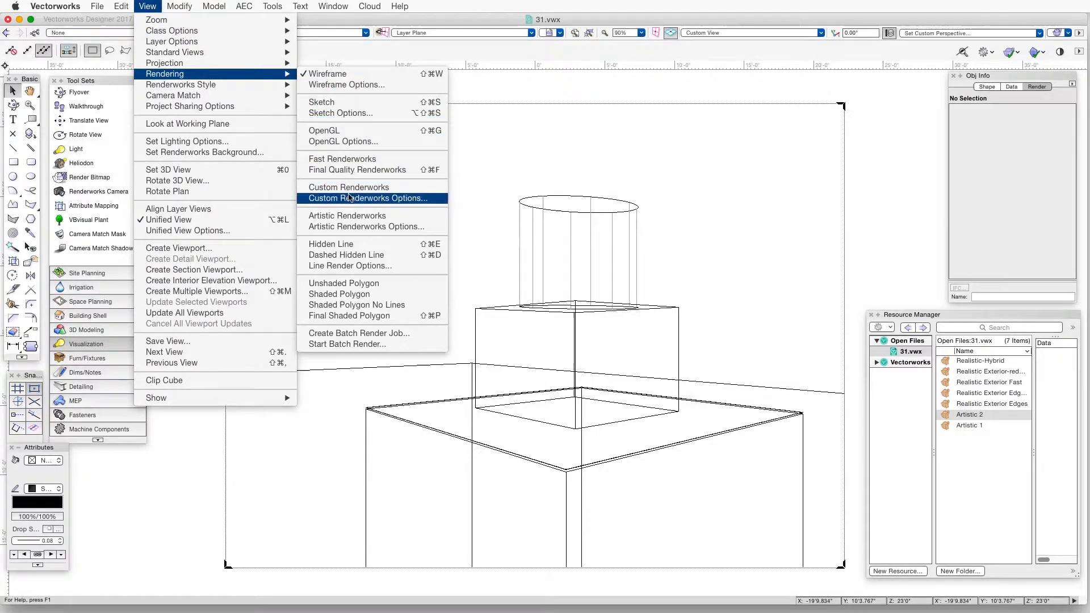
pyautogui.click(366, 226)
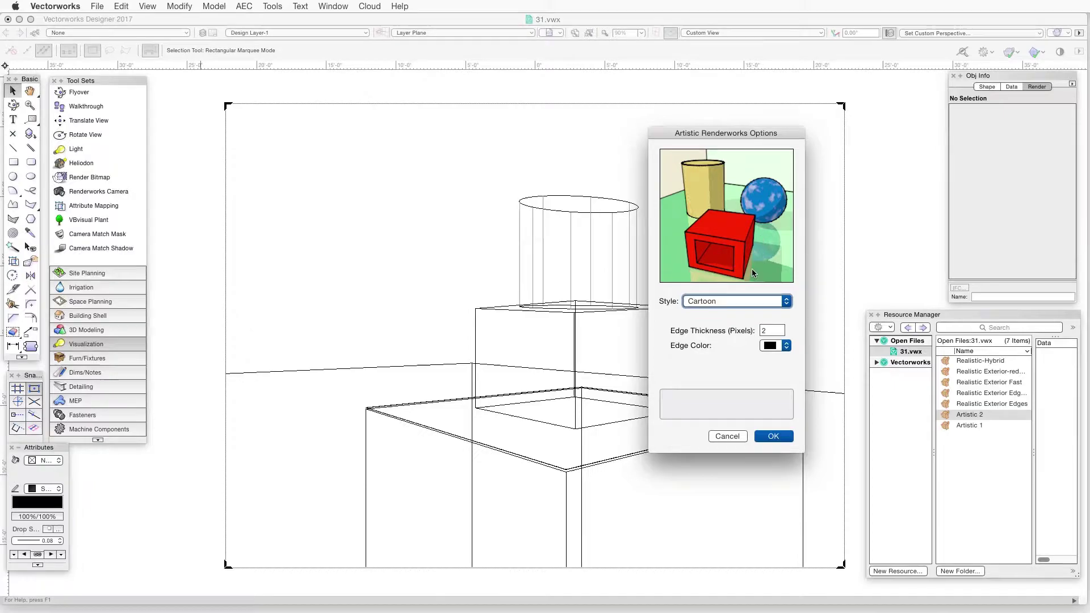
pyautogui.click(735, 301)
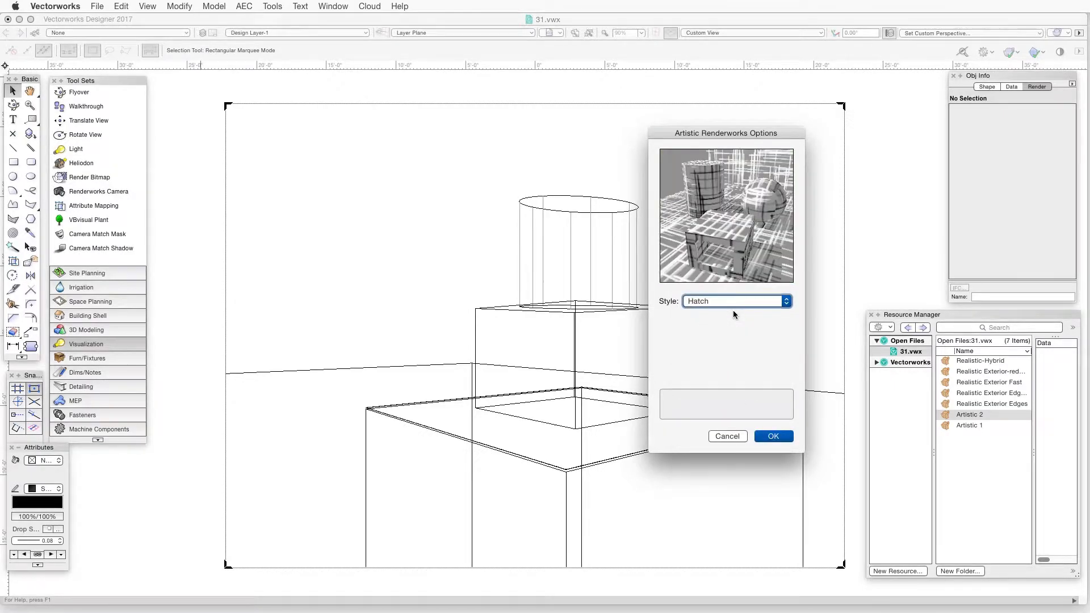
pyautogui.click(772, 436)
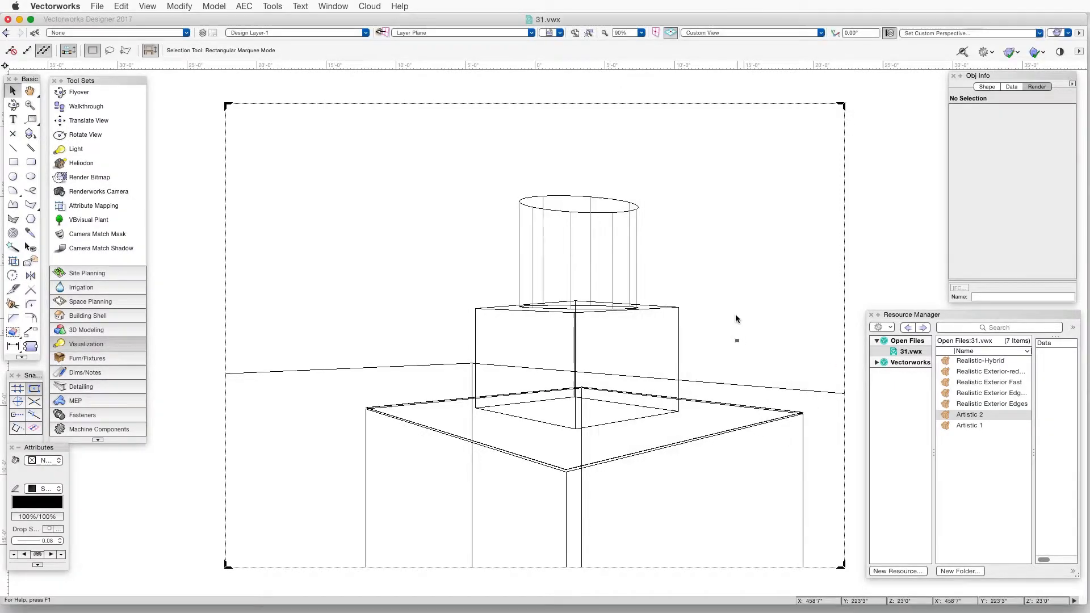
# Step: Render the hatched view, then save it as a new Renderworks style named 'artistic-hatch'
pyautogui.click(147, 6)
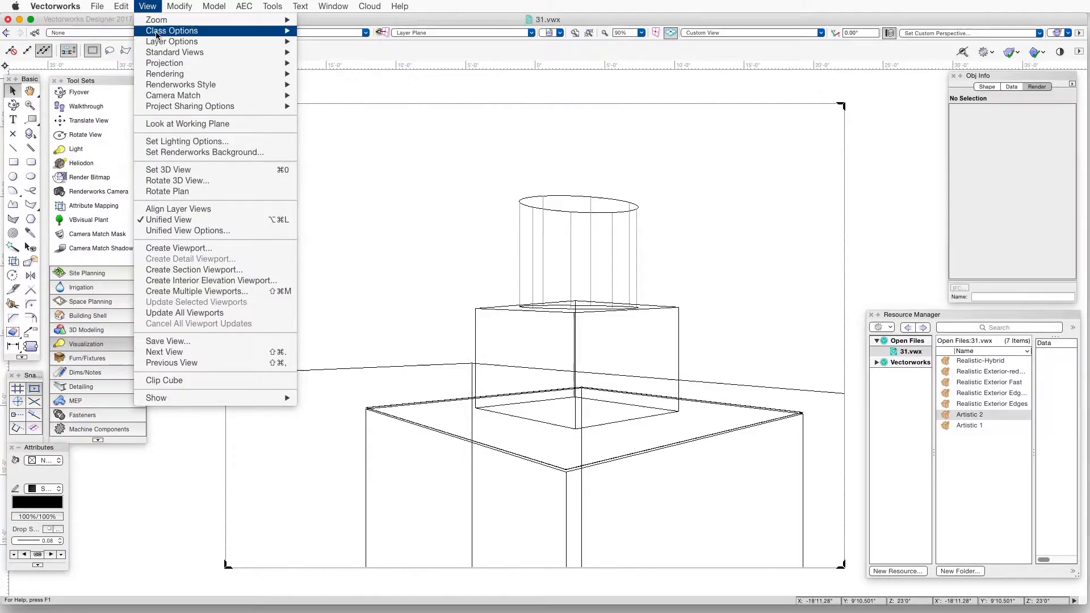
pyautogui.moveTo(165, 74)
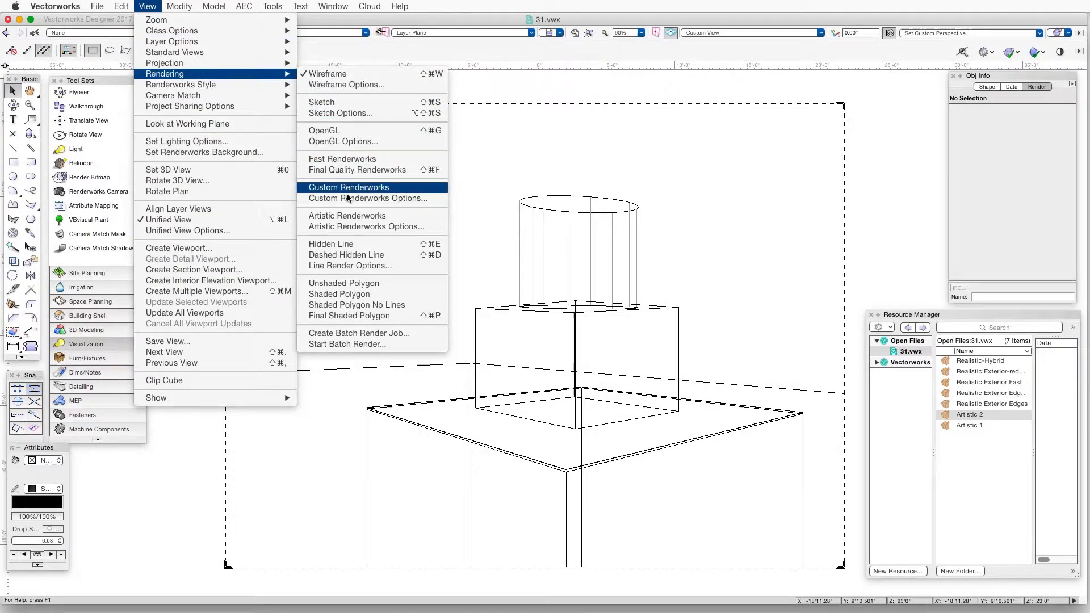
pyautogui.click(348, 187)
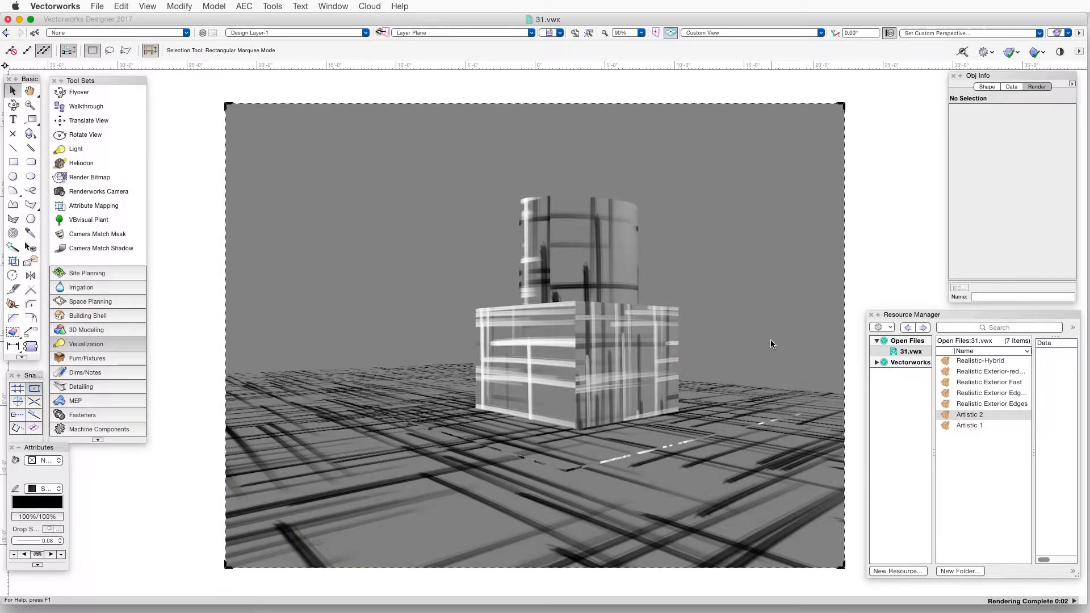
pyautogui.click(897, 571)
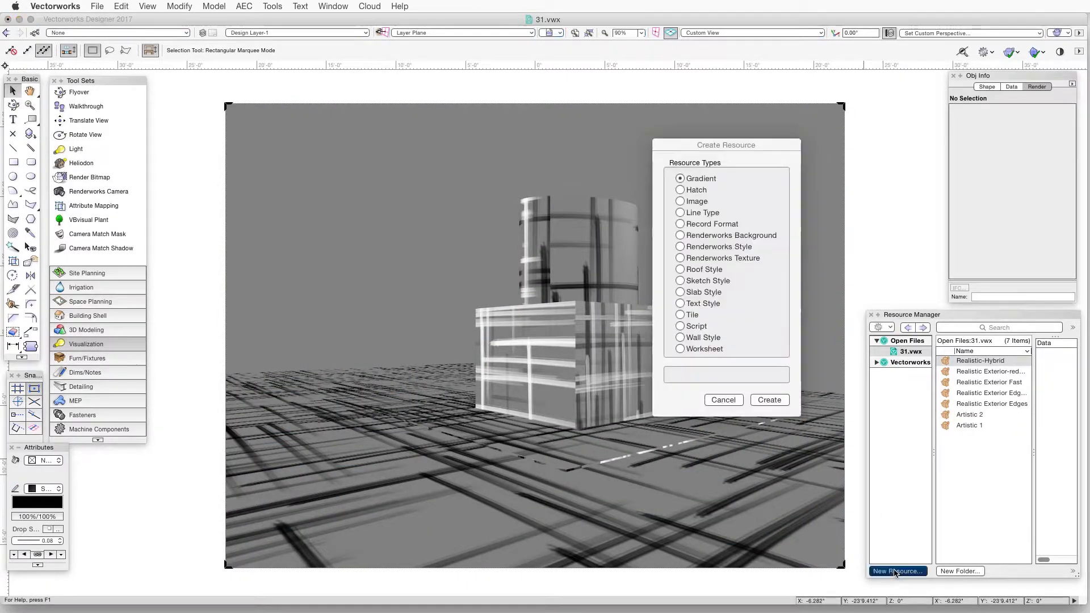
pyautogui.click(680, 246)
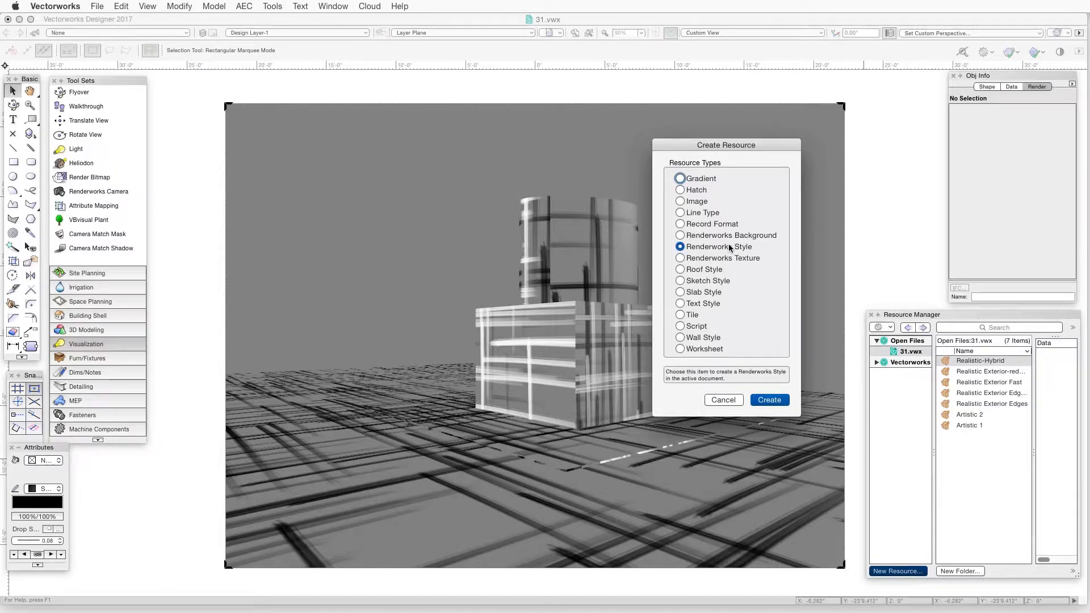
pyautogui.click(768, 399)
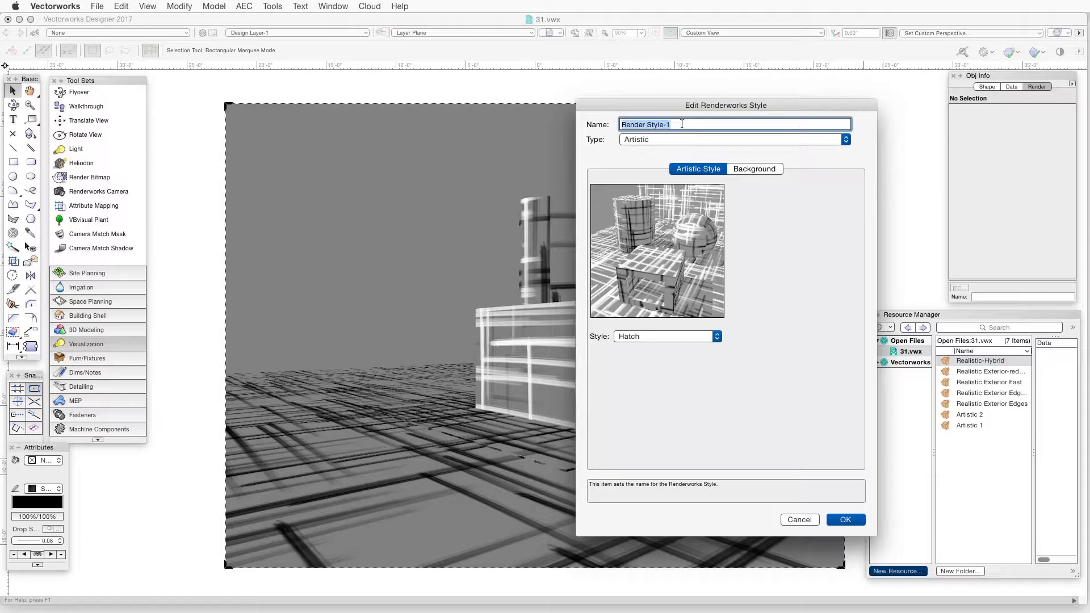
pyautogui.write('artistic-')
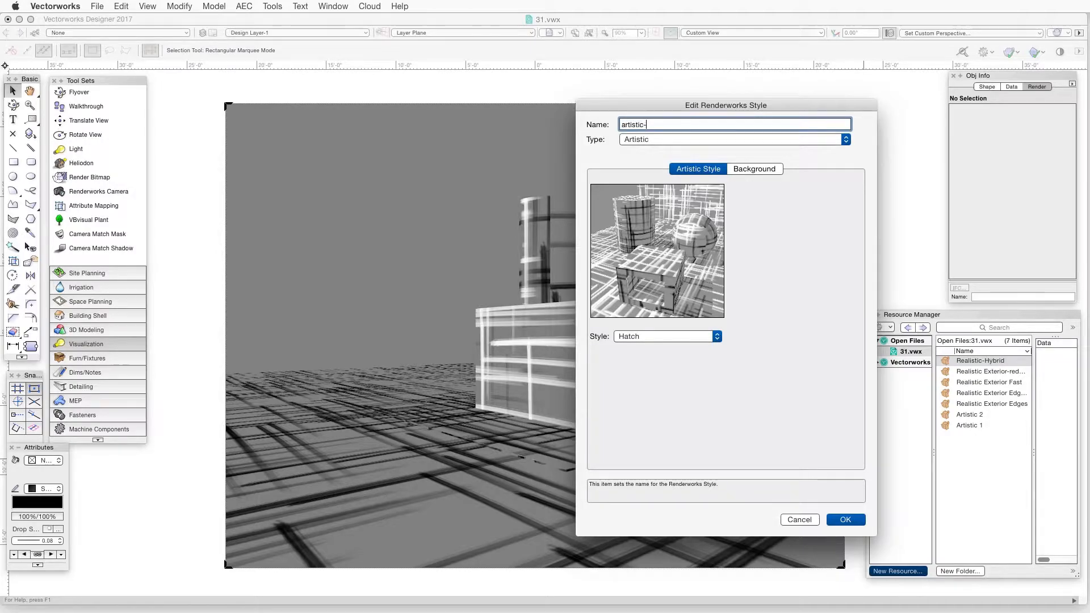
pyautogui.write('hatch')
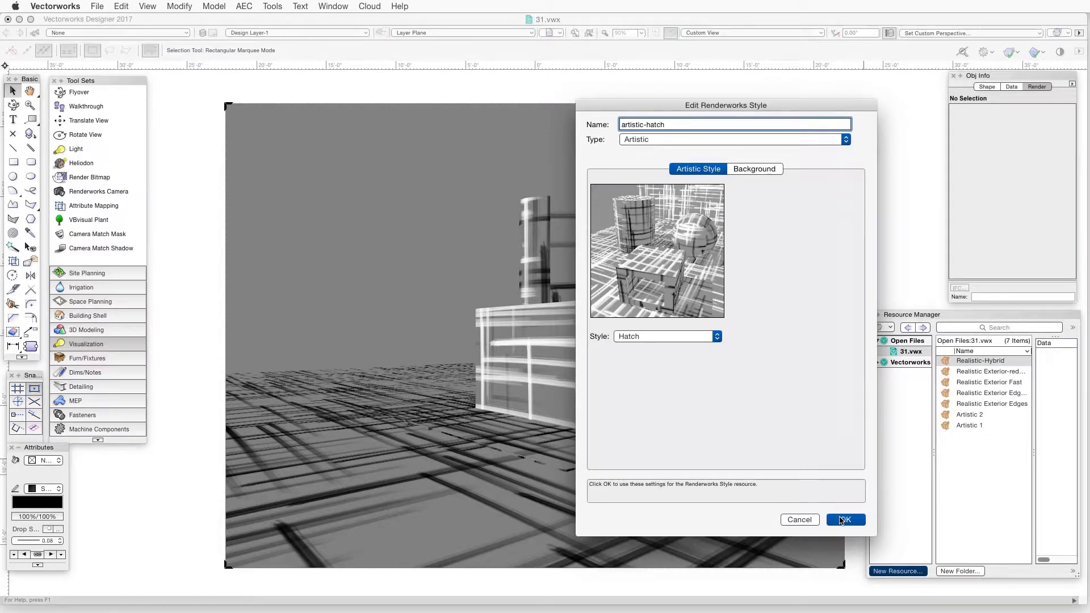
pyautogui.click(845, 520)
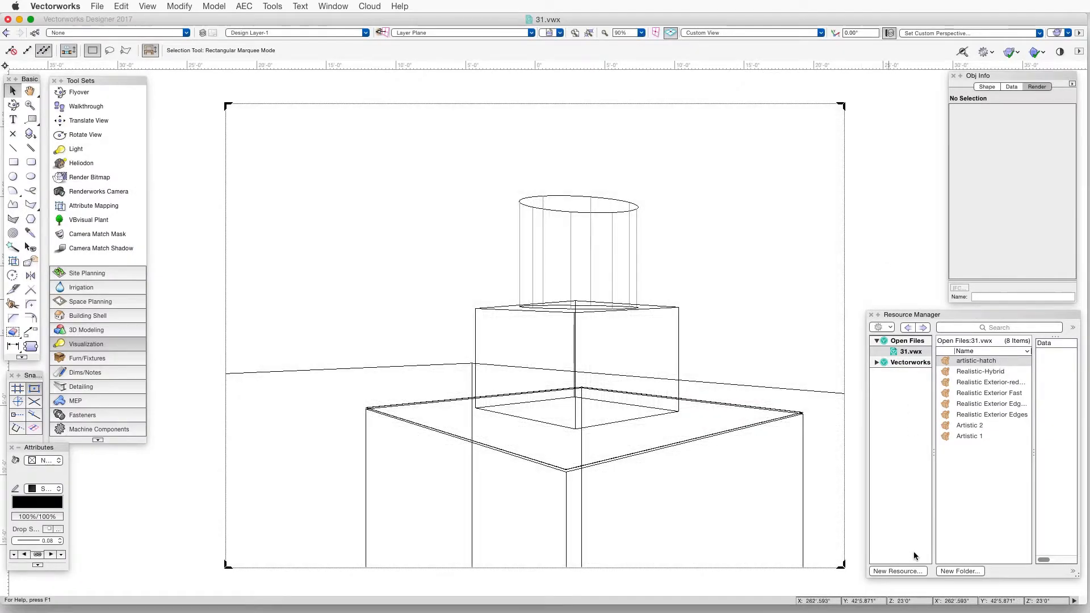
# Step: Create a Realistic-type Renderworks style 'Realistic-quick' with anti-aliasing on and textures off
pyautogui.click(897, 570)
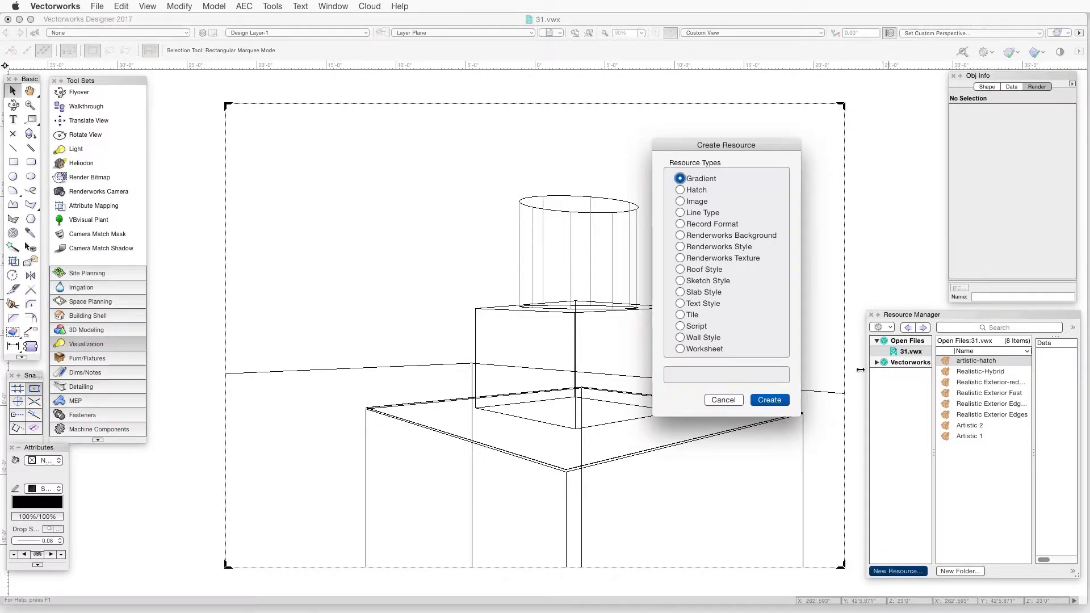
pyautogui.click(680, 246)
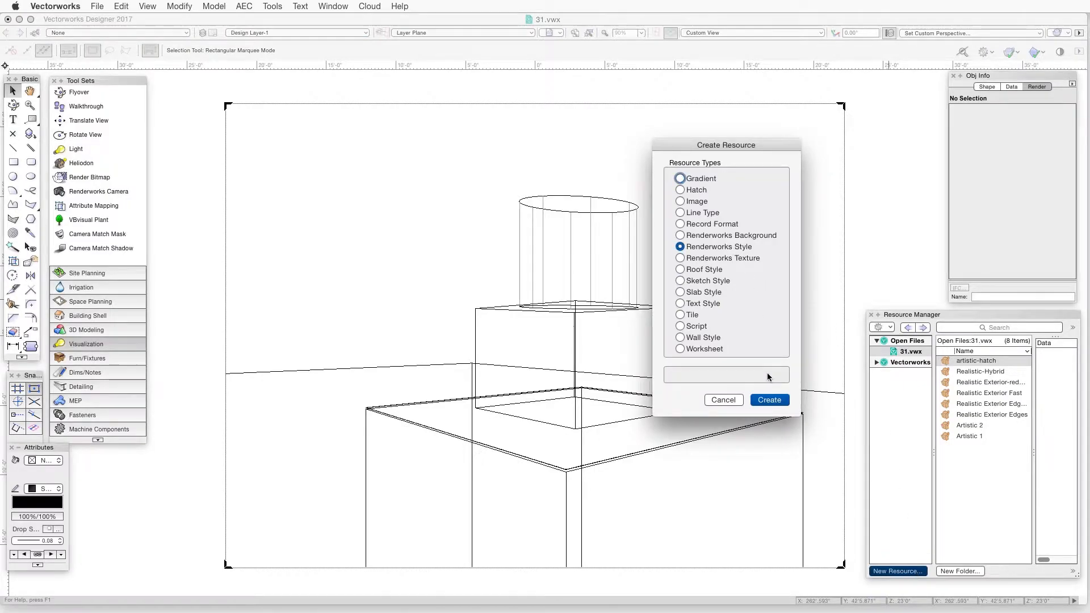
pyautogui.click(769, 399)
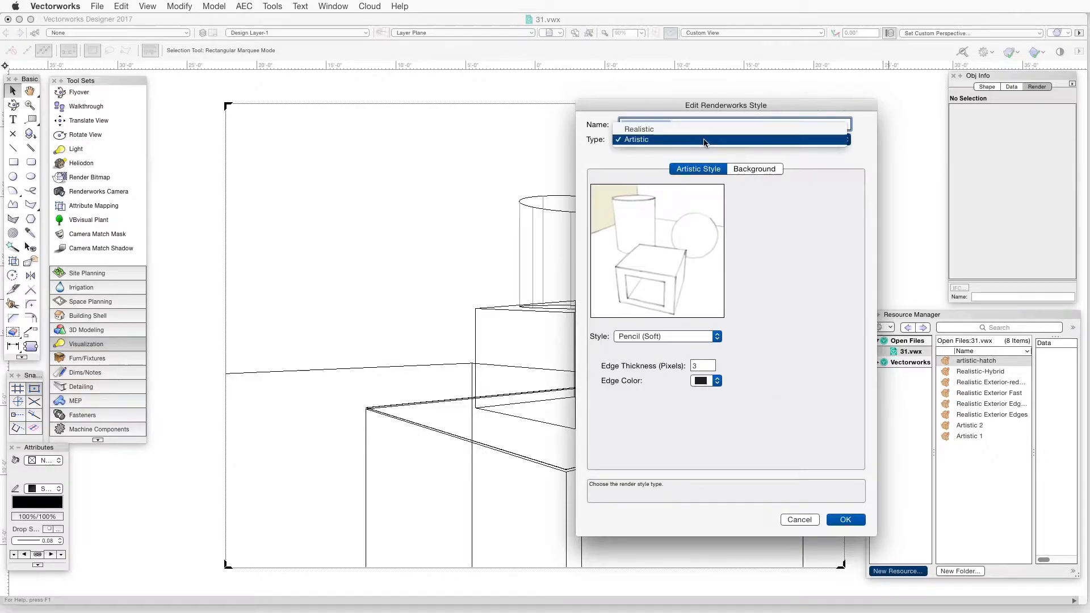
pyautogui.click(637, 130)
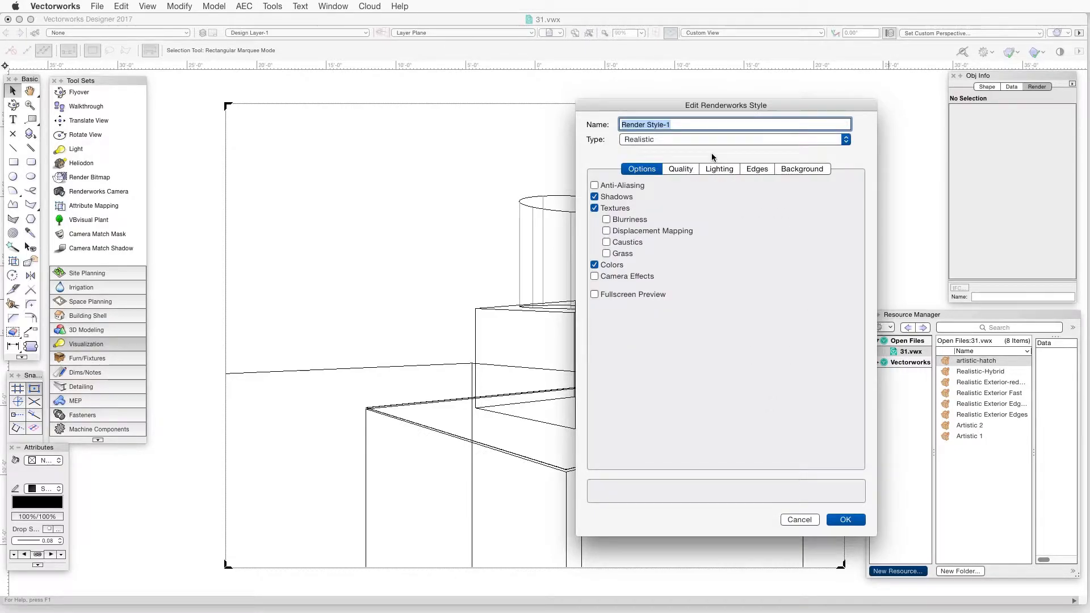
pyautogui.write('Realistic-quick')
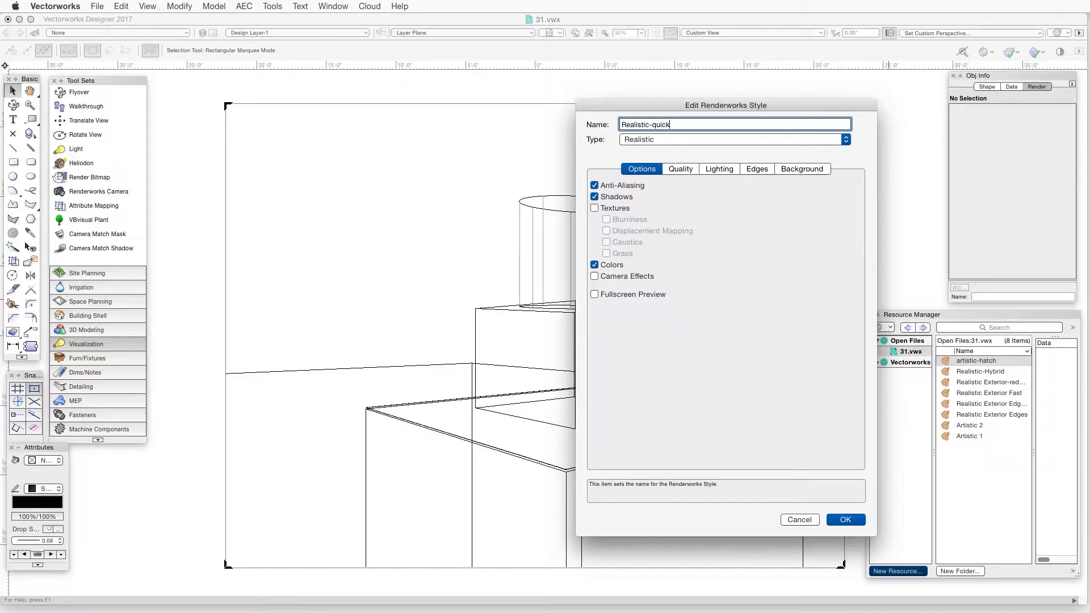
pyautogui.moveTo(845, 520)
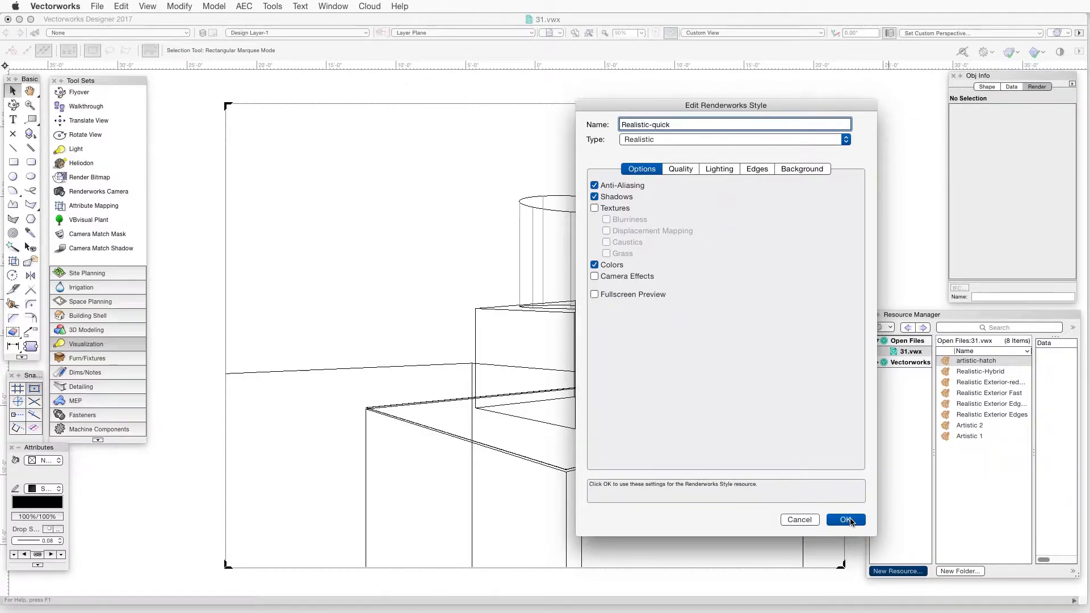
pyautogui.click(846, 519)
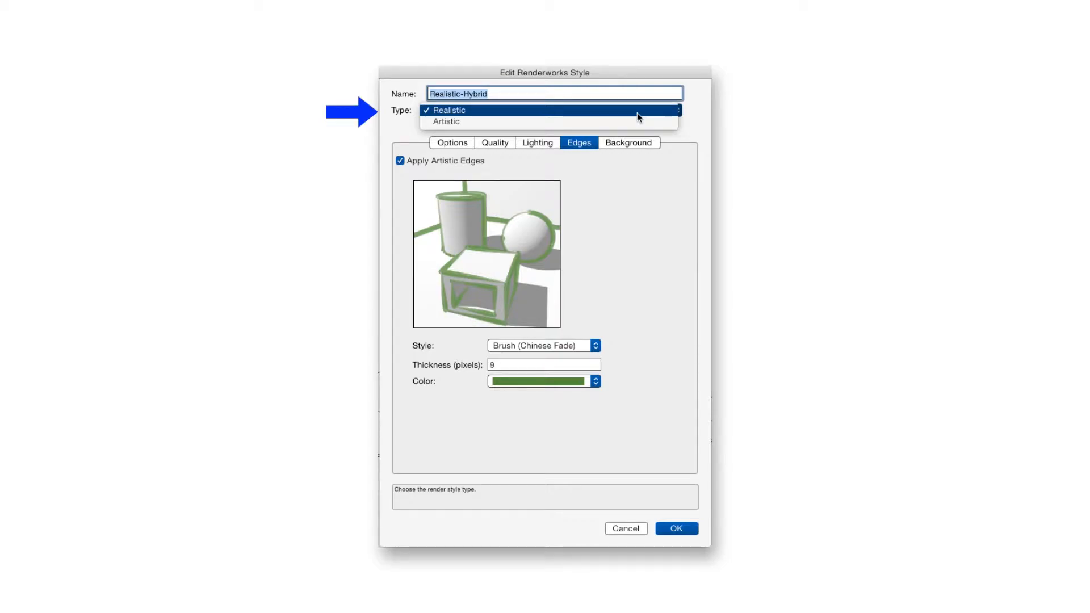
# Step: Keep the Realistic-Hybrid style's type set to Realistic while reviewing its settings
pyautogui.click(449, 109)
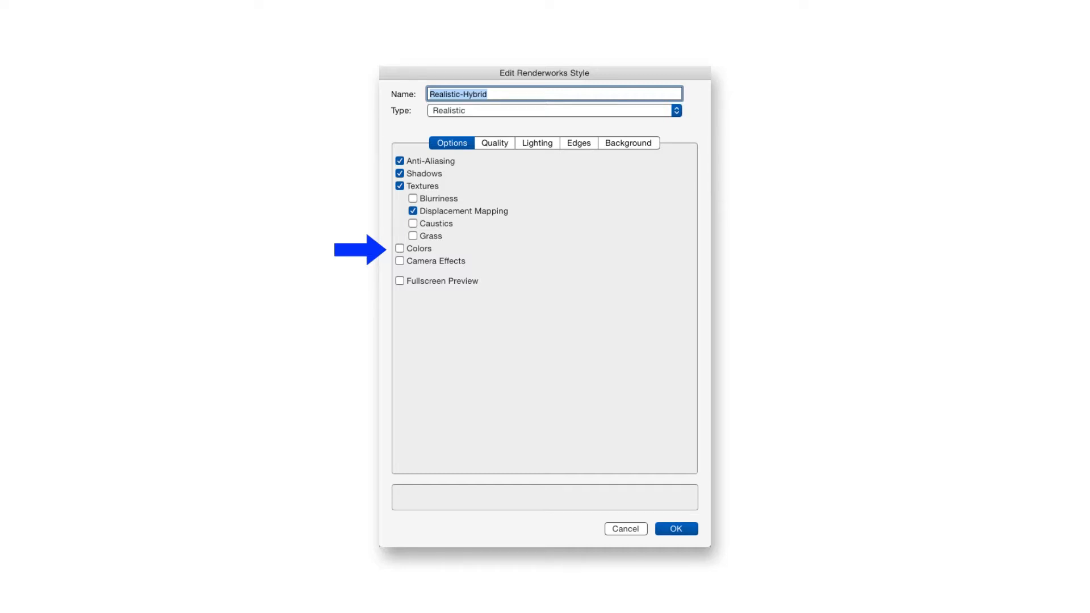
pyautogui.click(495, 142)
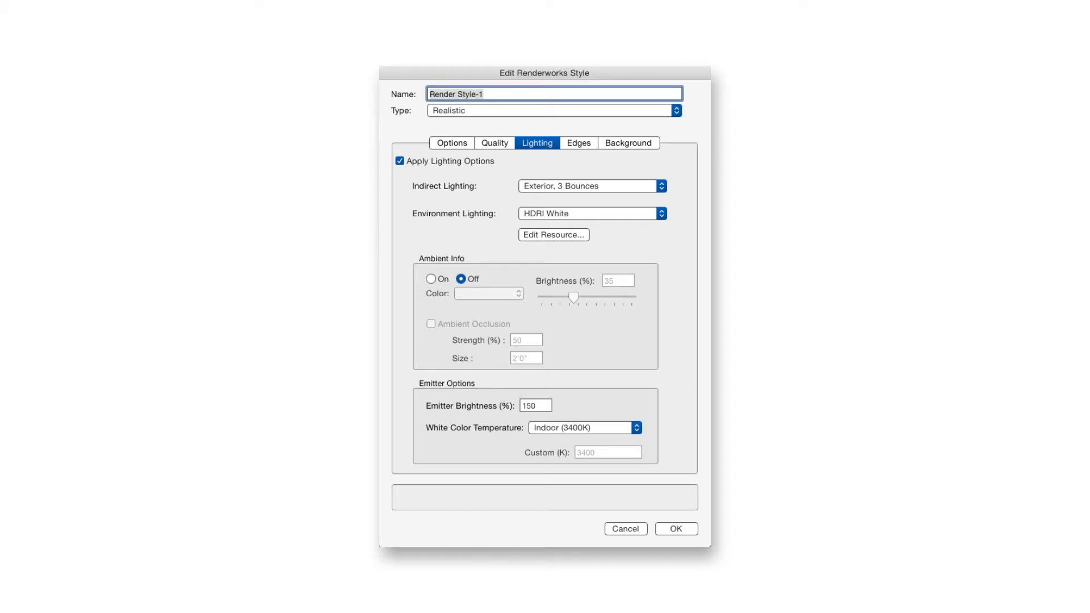
# Step: Switch Render Style-1's editor from Lighting to the Edges settings
pyautogui.click(578, 142)
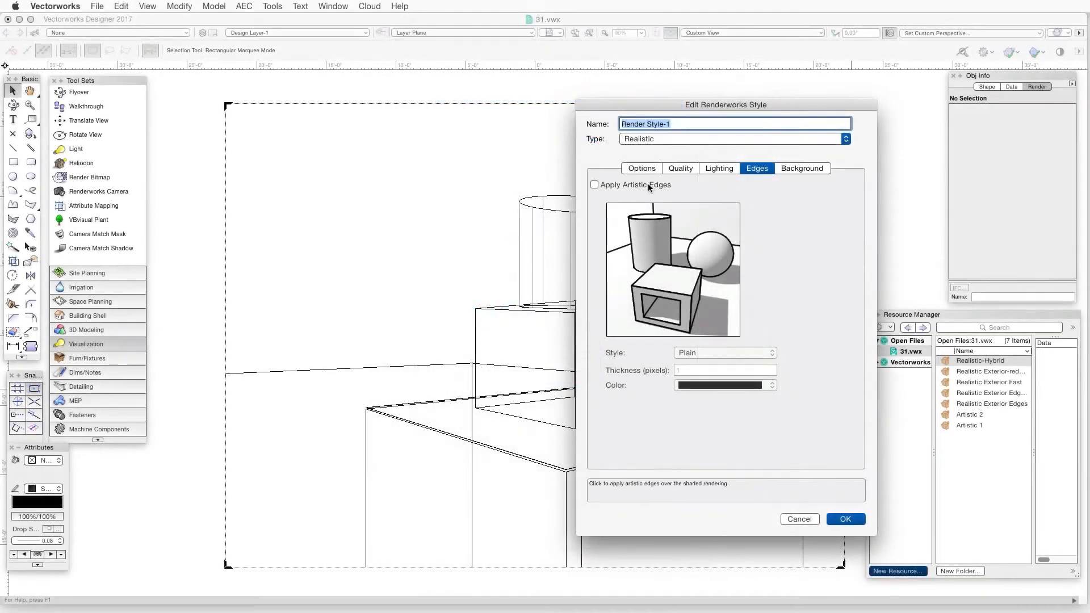
# Step: Apply Pencil (Rough Sketch) artistic edges, 2 pixels thick, in light blue
pyautogui.click(594, 185)
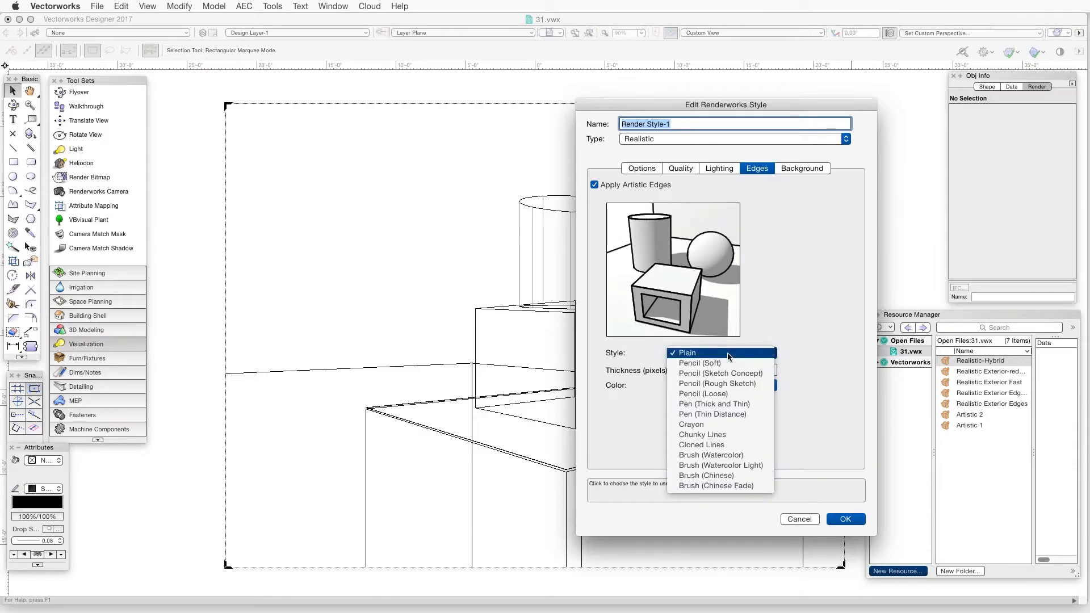
pyautogui.click(712, 404)
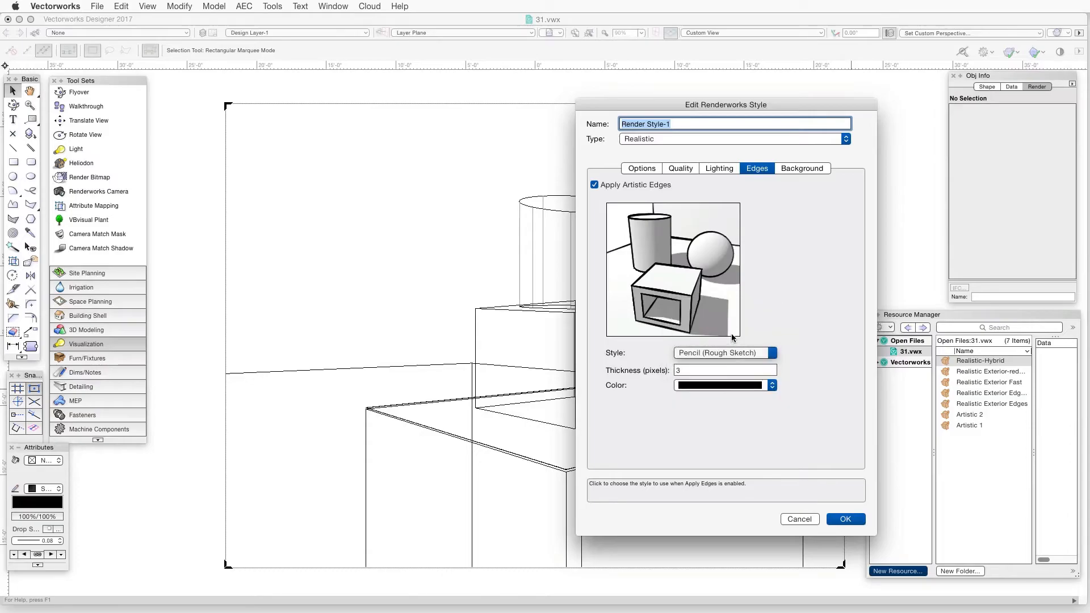
pyautogui.click(724, 384)
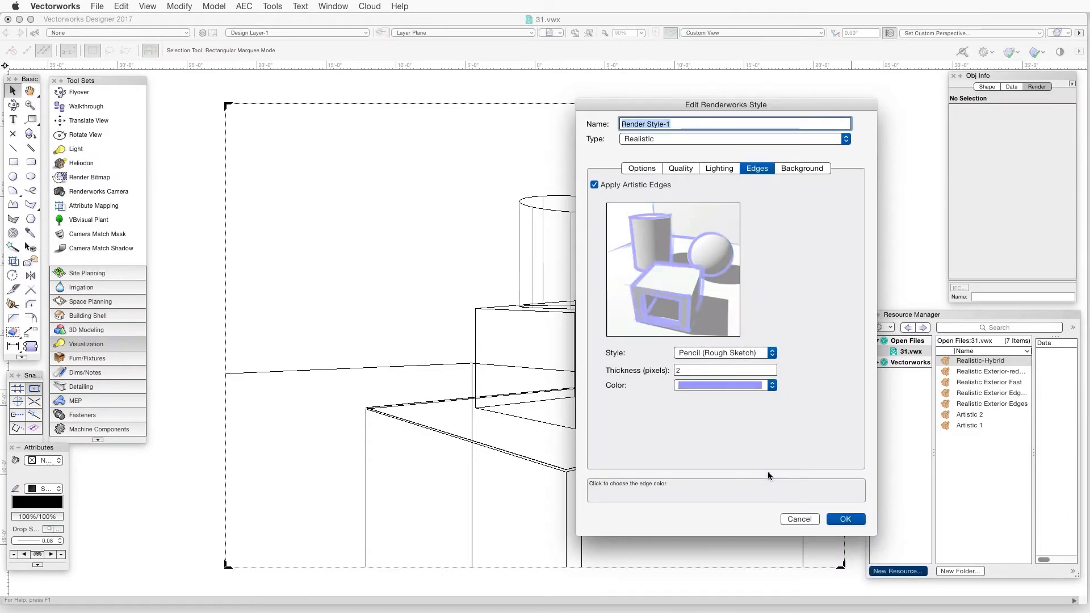
pyautogui.click(724, 369)
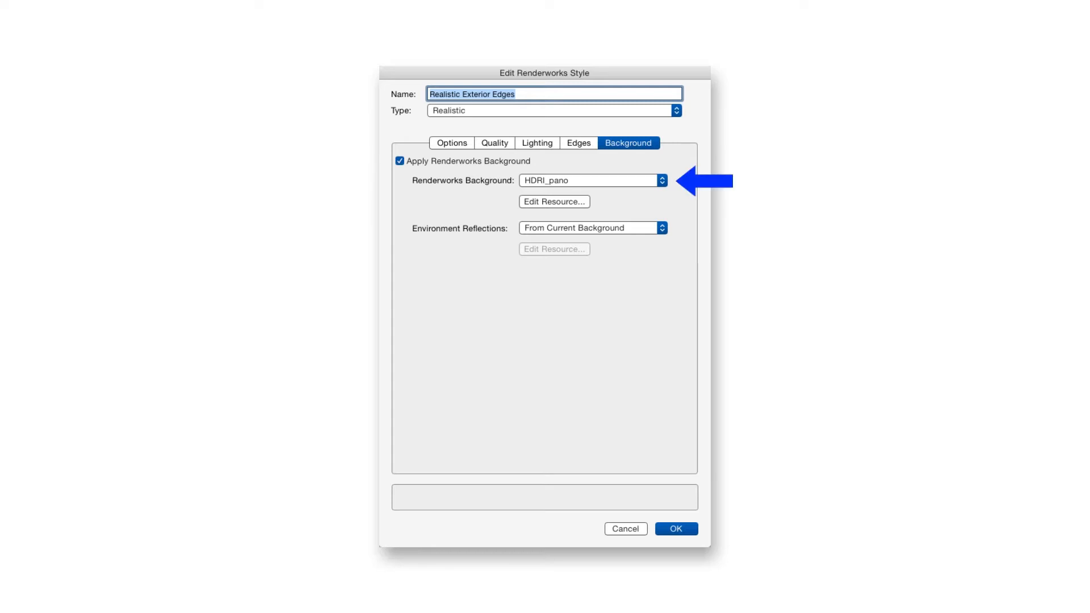
# Step: Choose HDRI_pano as the Realistic Exterior Edges style's Renderworks background
pyautogui.click(661, 181)
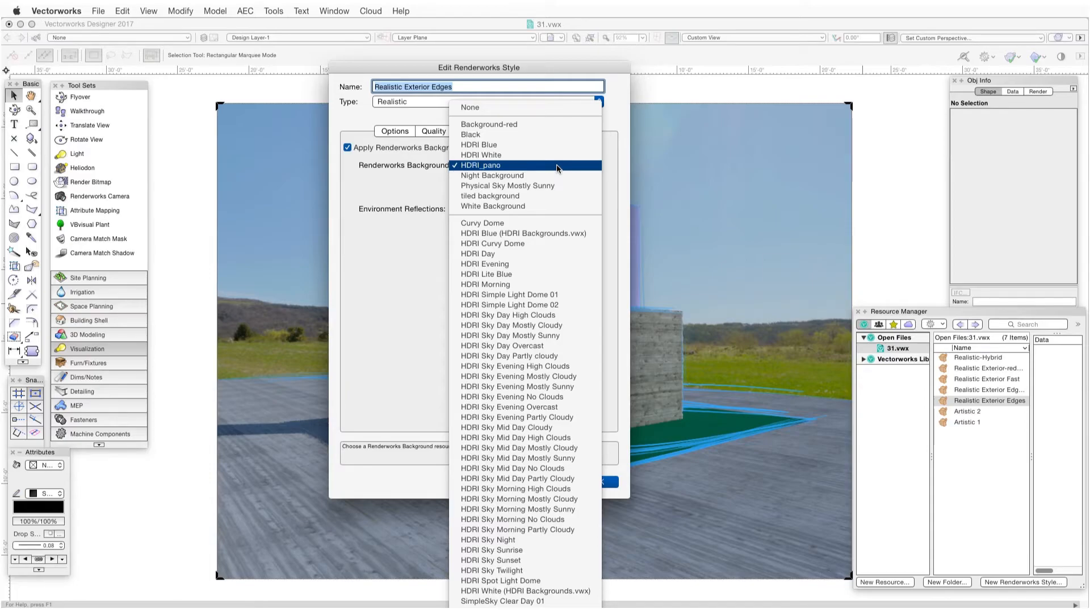
pyautogui.click(480, 164)
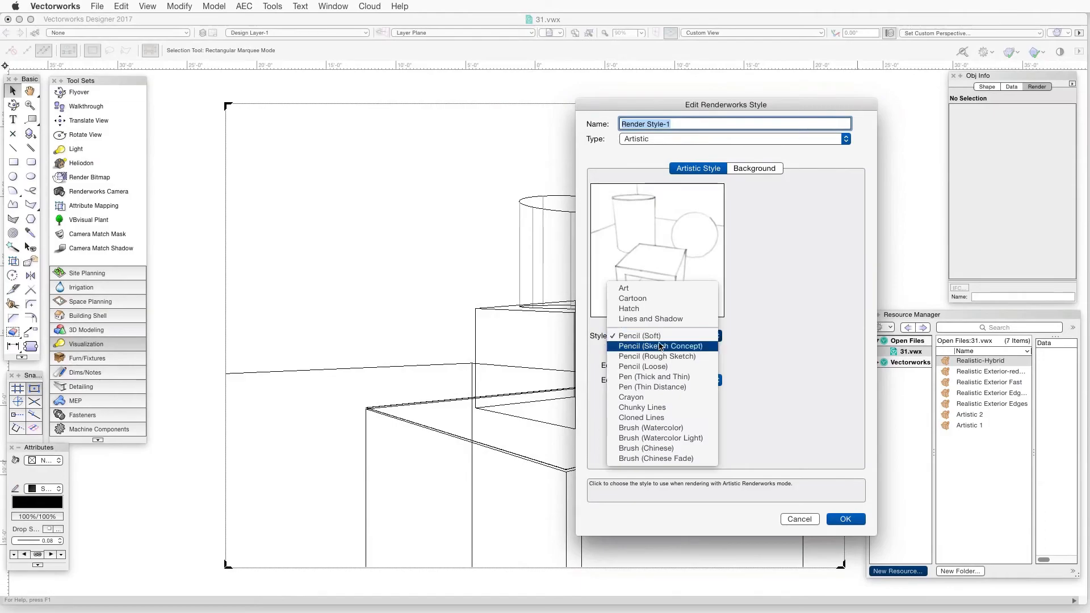
# Step: Give Render Style-1 Cloned Lines edges, 5 pixels thick, in dark blue
pyautogui.click(641, 416)
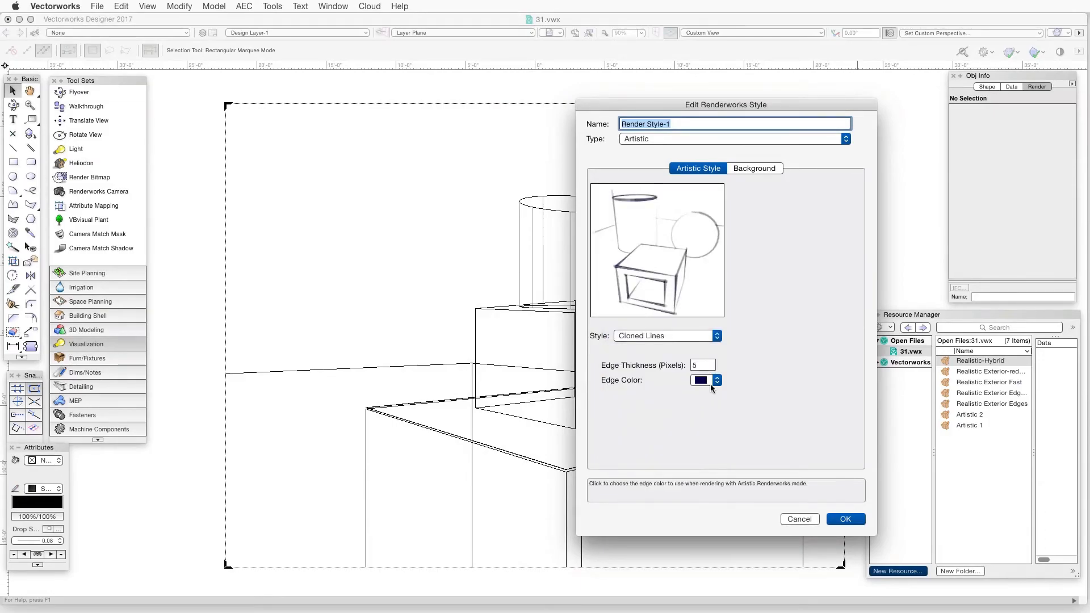
pyautogui.click(700, 380)
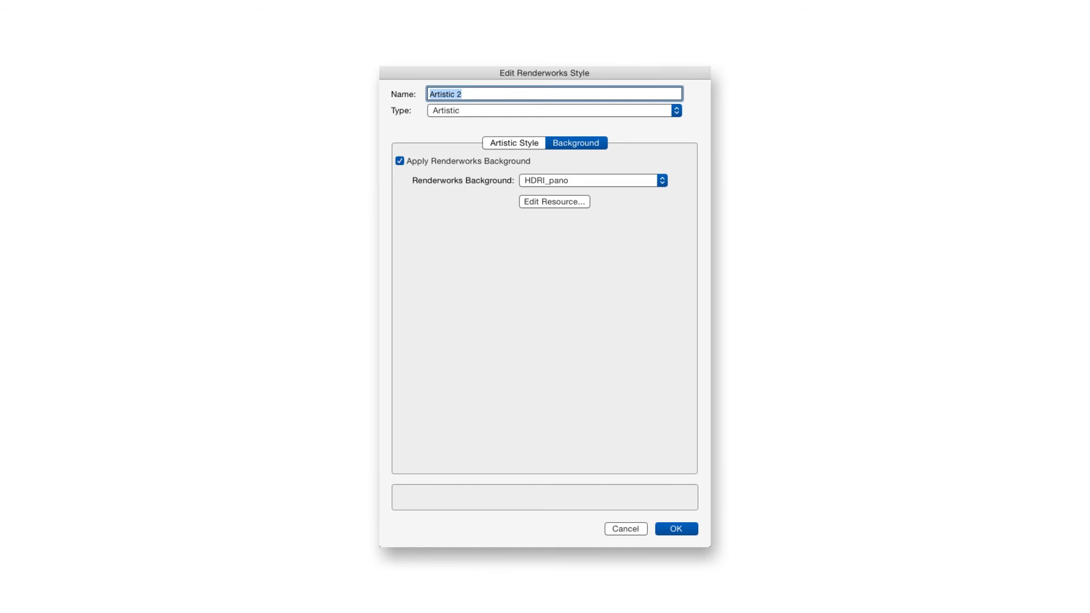
# Step: Confirm the Artistic 2 style with its HDRI_pano Renderworks background applied
pyautogui.click(675, 528)
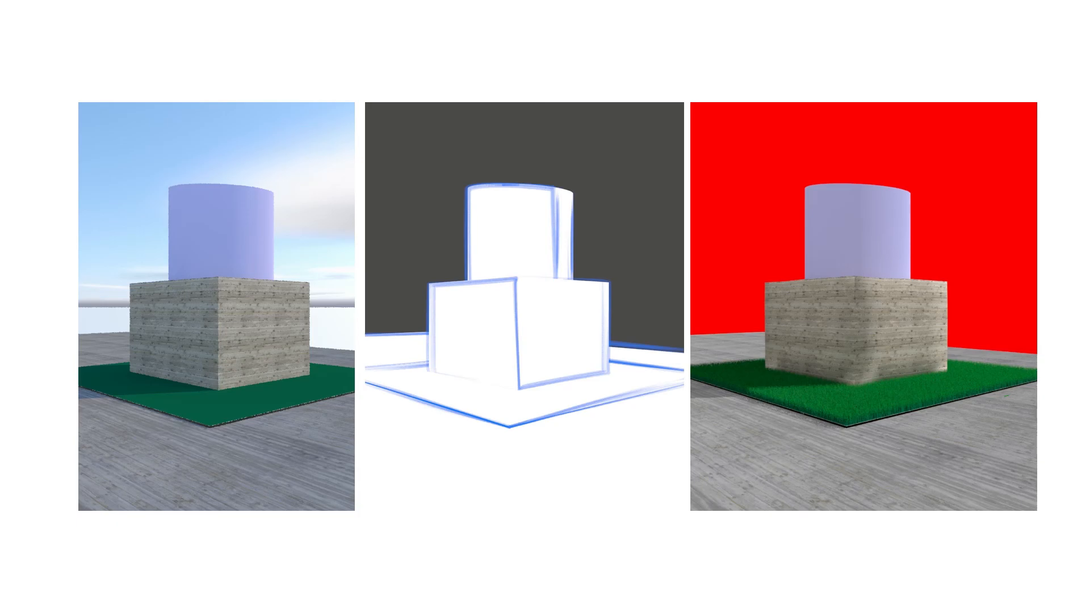
# Step: After comparing the three renders, right-click Artistic 2 in the Resource Manager to edit it
pyautogui.rightClick(510, 255)
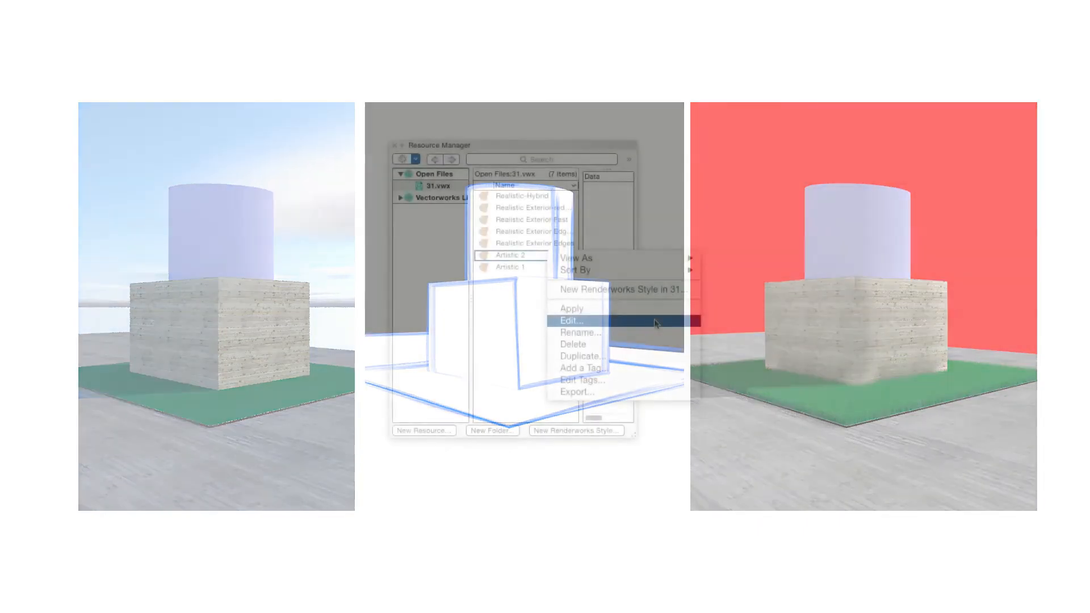